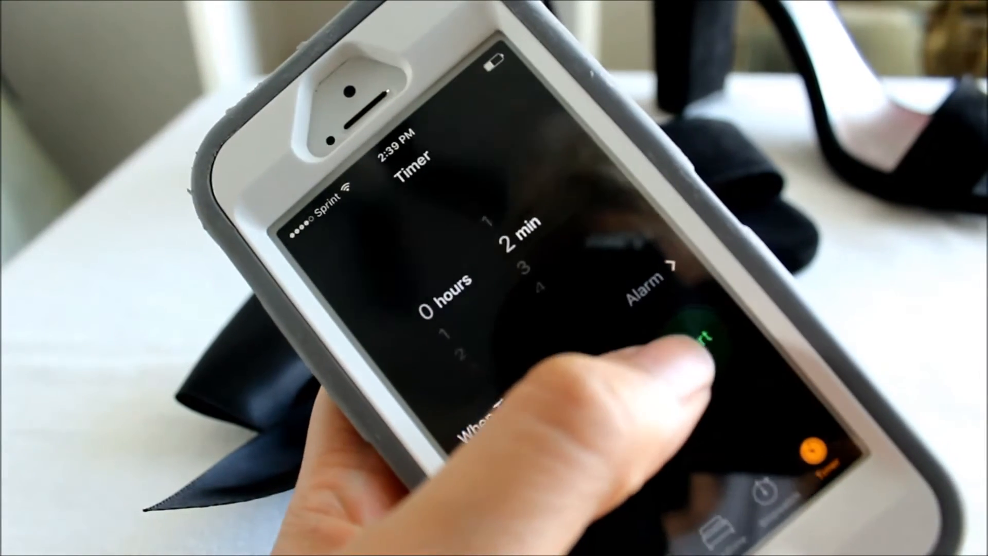
# Step: Start the 2-minute countdown timer, now running down from 01:59
pyautogui.click(693, 340)
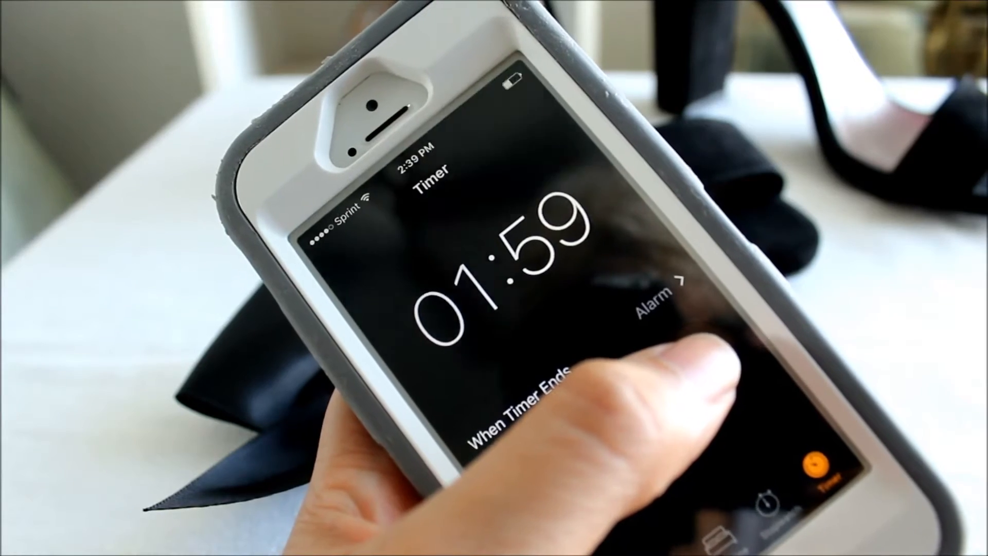